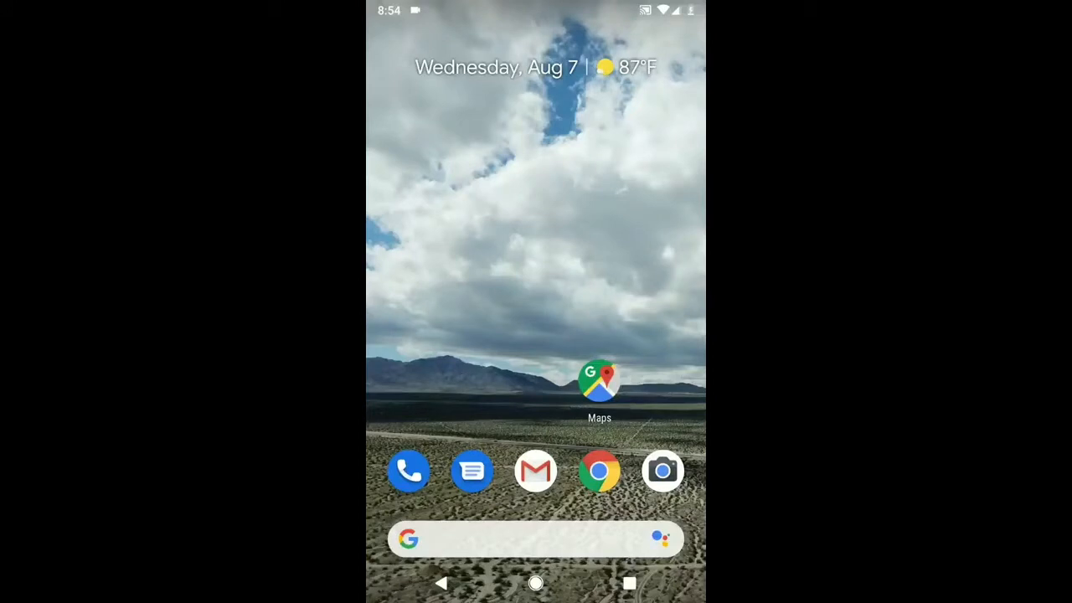
Step: Reach the device Settings screen through the Quick Settings gear icon
scroll(down, 3)
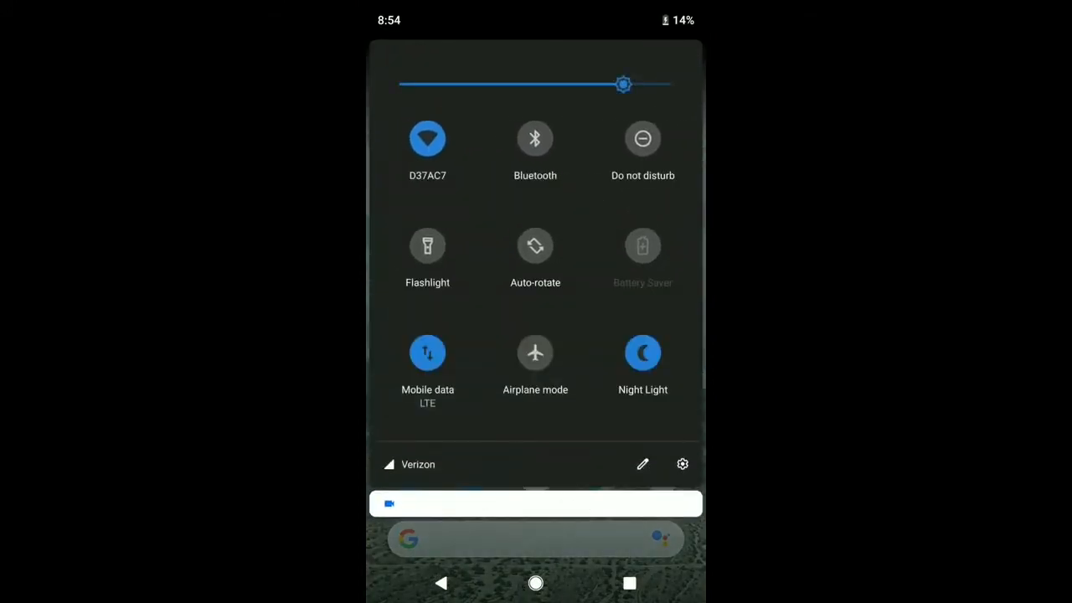
click(683, 464)
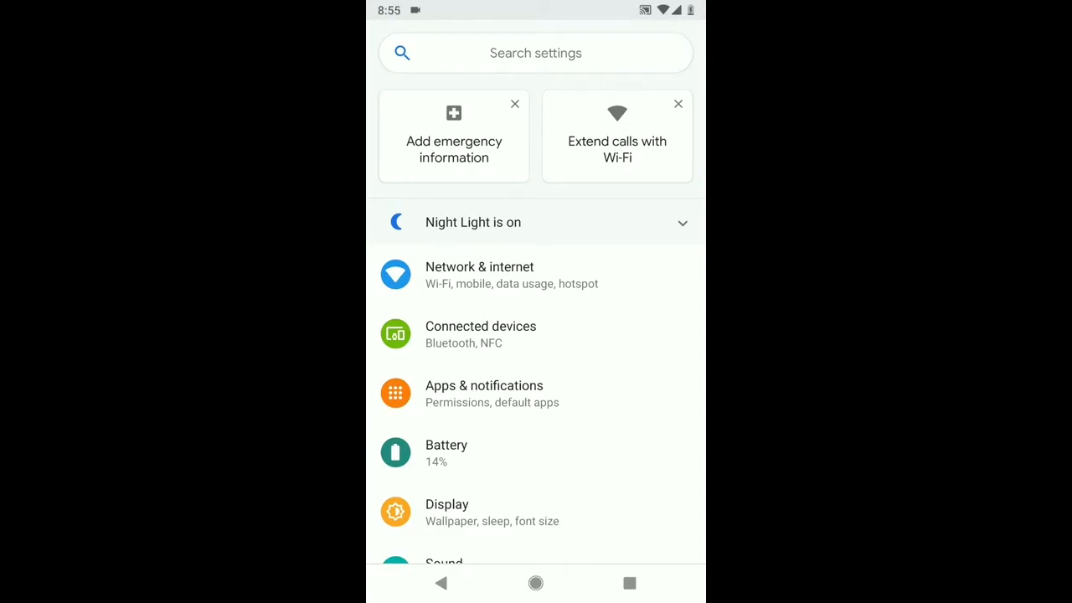
Step: Scroll the Settings list down and enter the System section
scroll(down, 3)
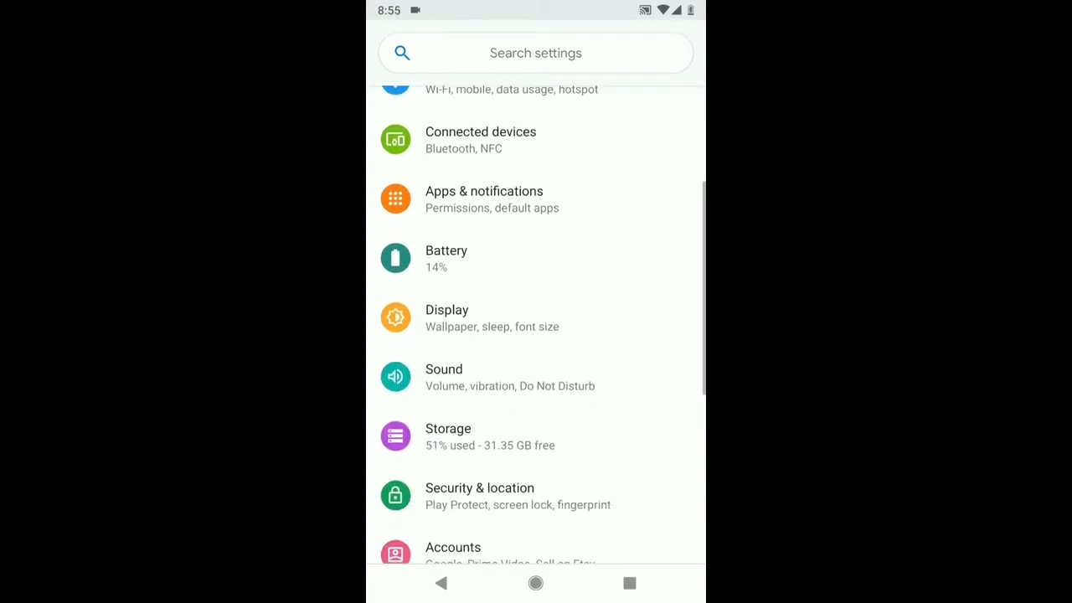
scroll(down, 3)
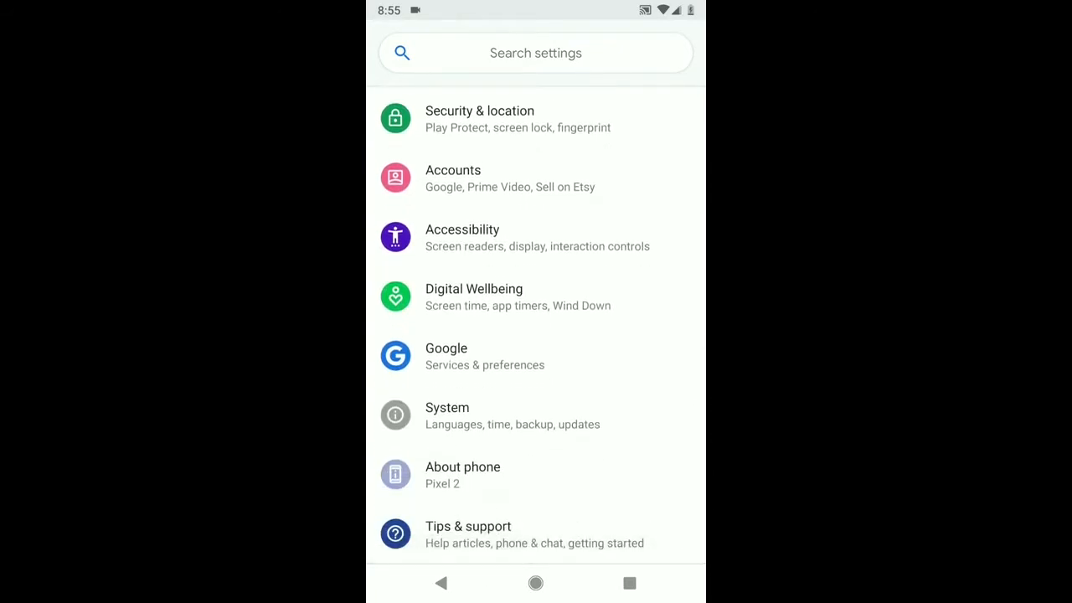
click(447, 415)
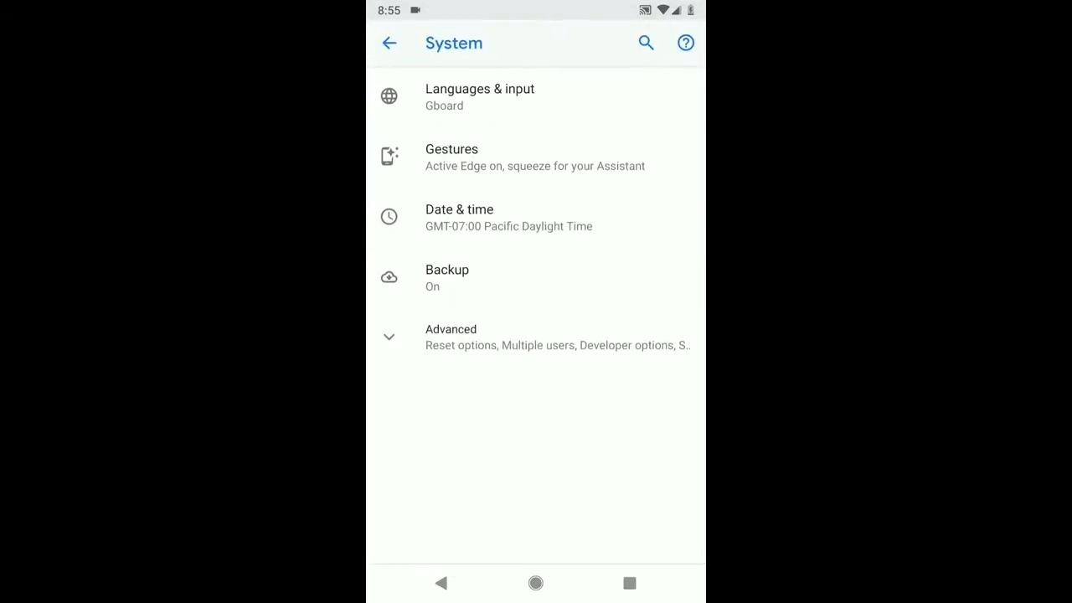
Step: Go through Languages & input and Virtual keyboard to the Manage keyboards list
click(479, 95)
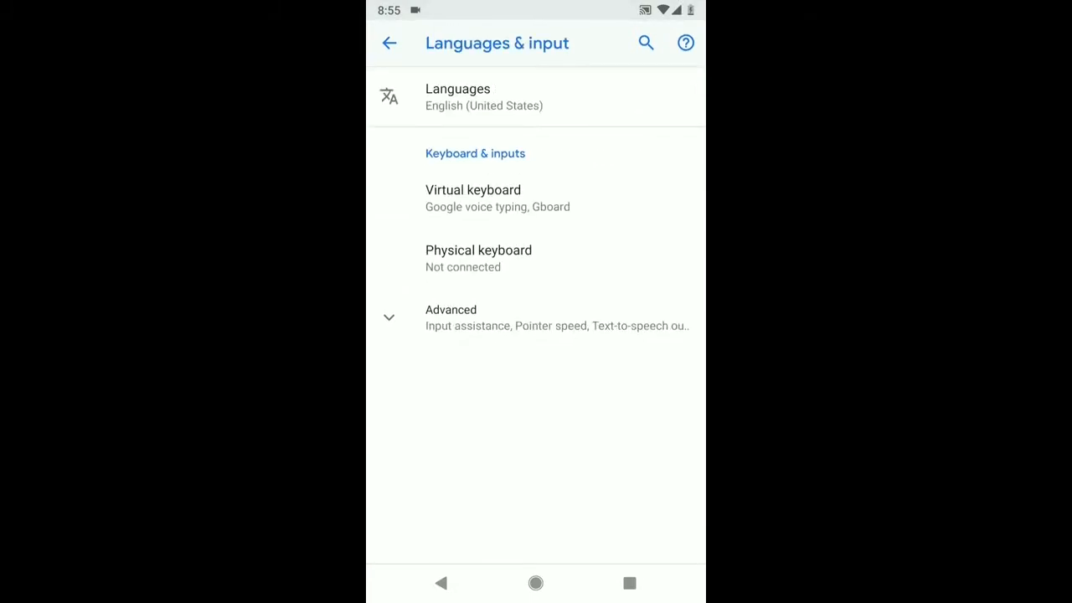
click(472, 198)
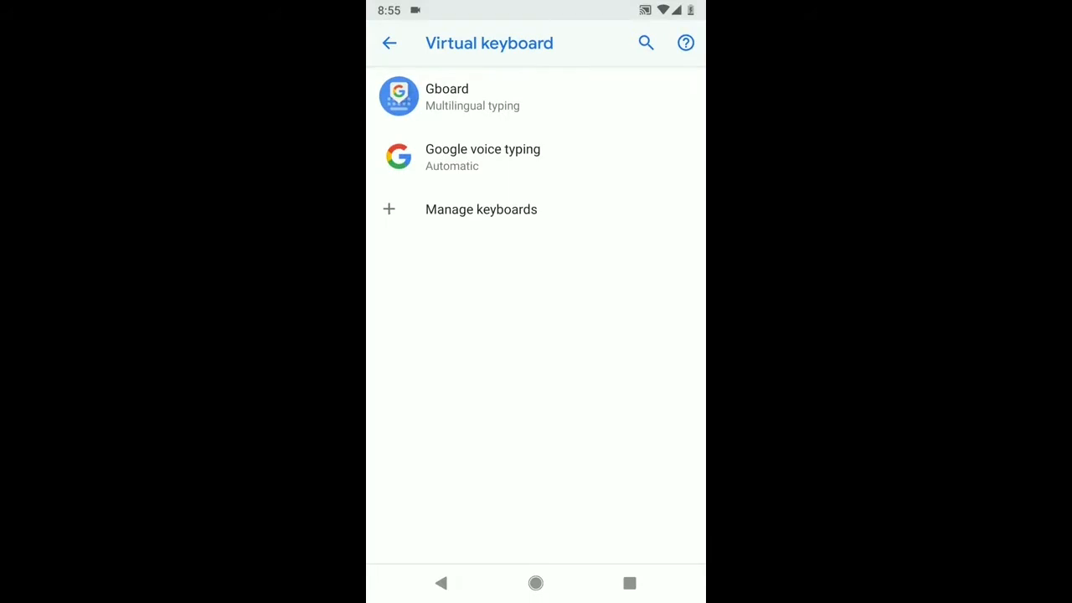
click(481, 209)
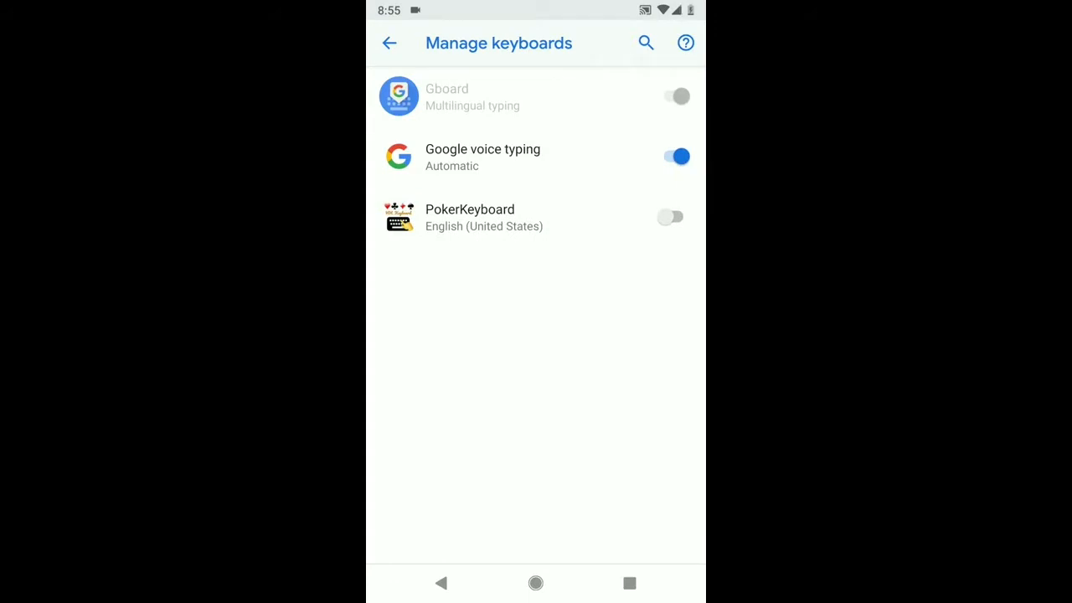
Step: Turn PokerKeyboard on, accept the privacy warning and reboot note, return home
click(670, 218)
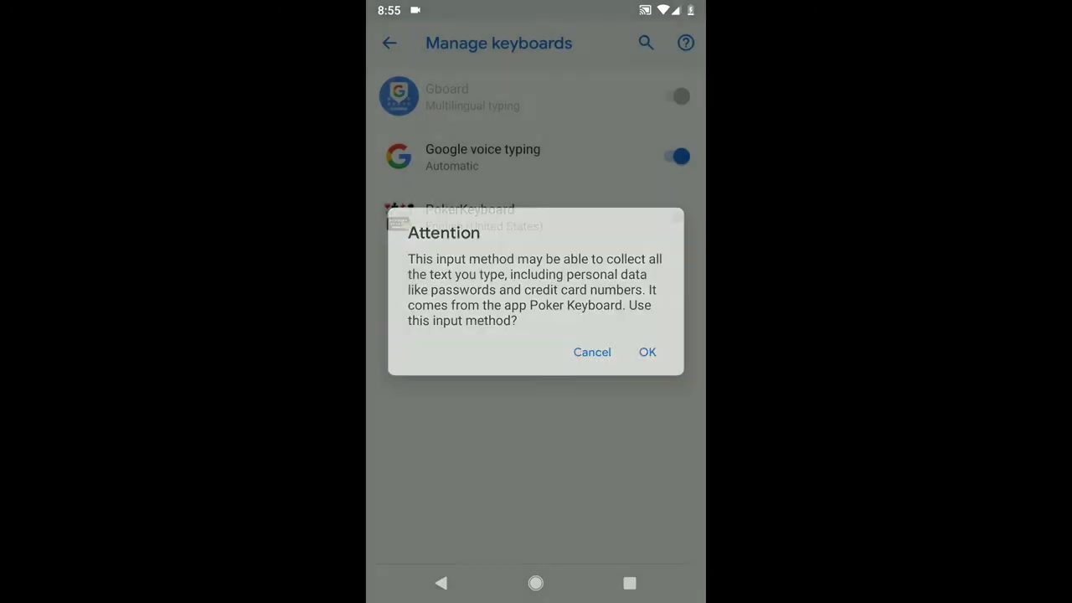
click(646, 352)
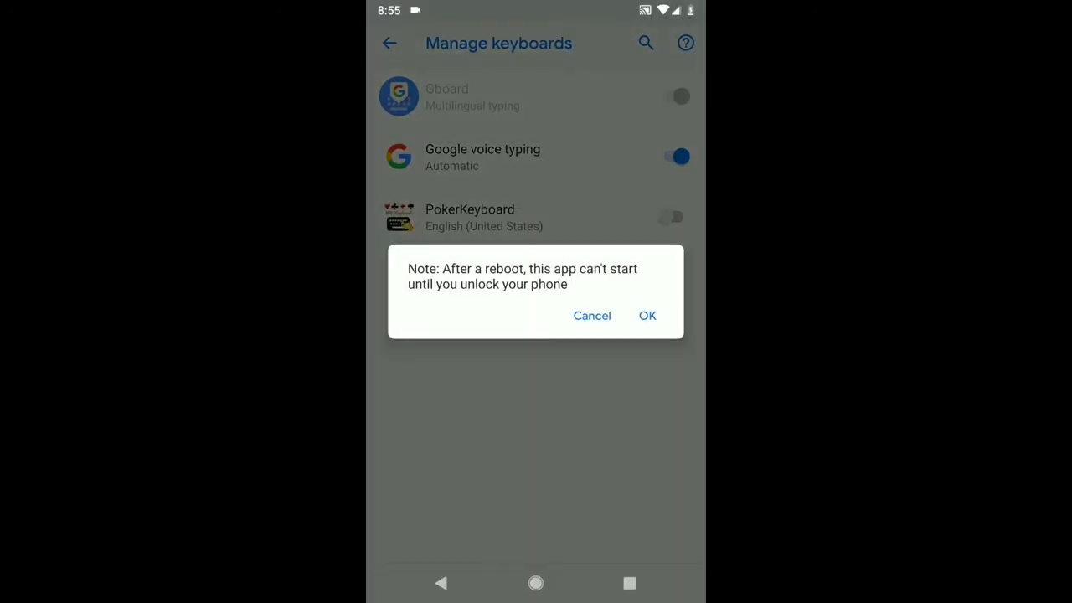
click(647, 315)
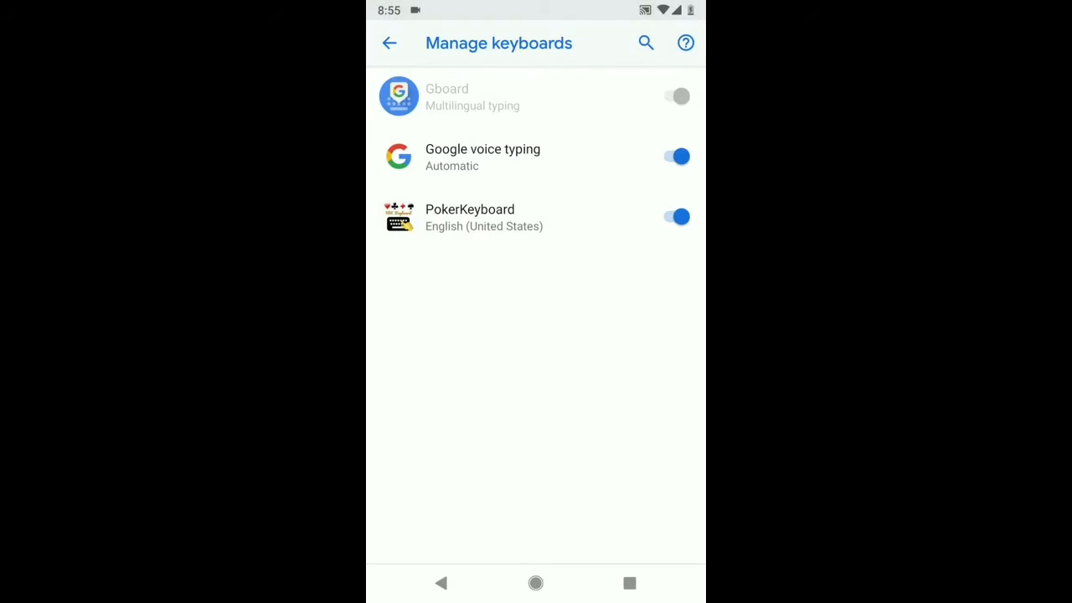
click(389, 43)
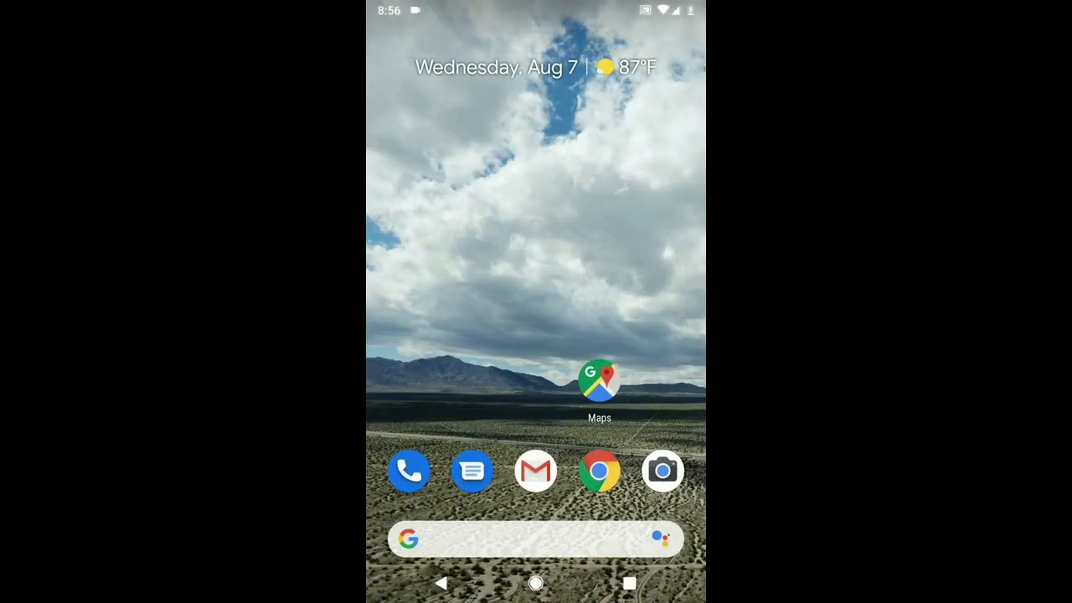
Step: From the search bar's keyboard switcher, select English (United States) PokerKeyboard
click(536, 539)
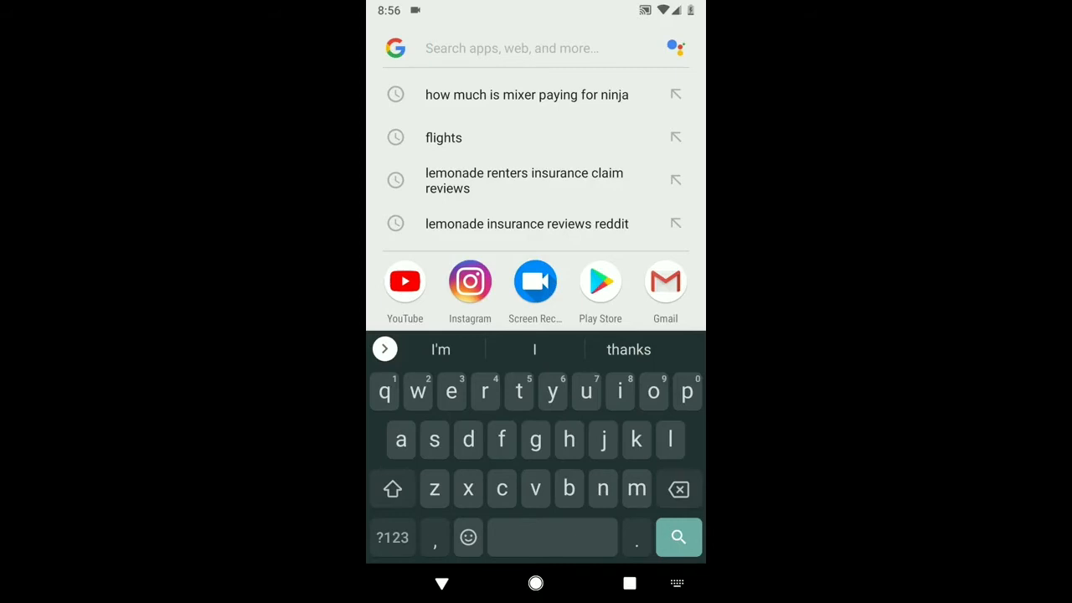
click(676, 583)
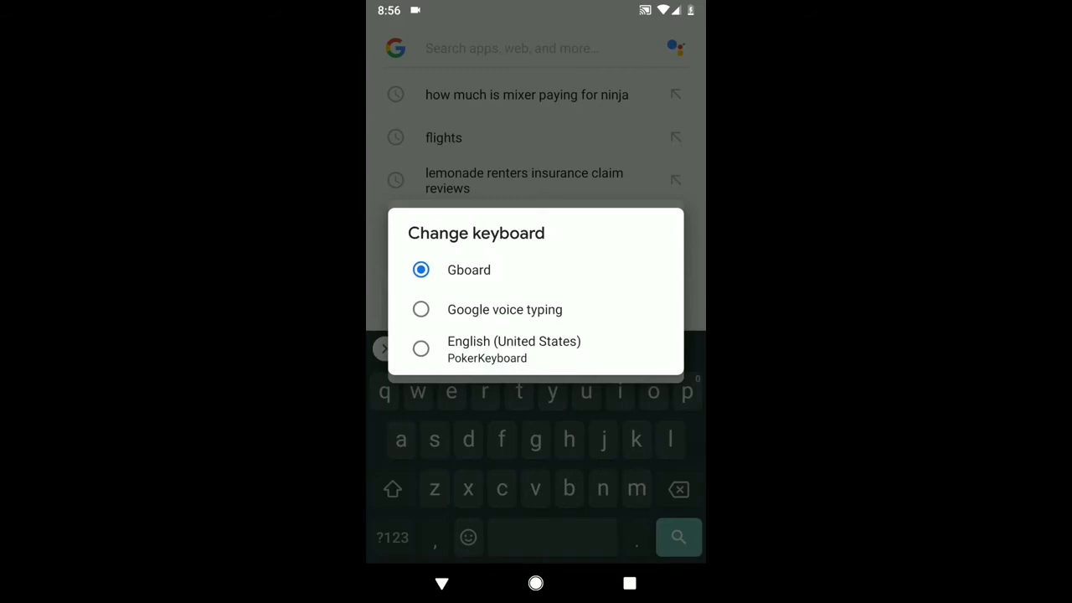
click(512, 348)
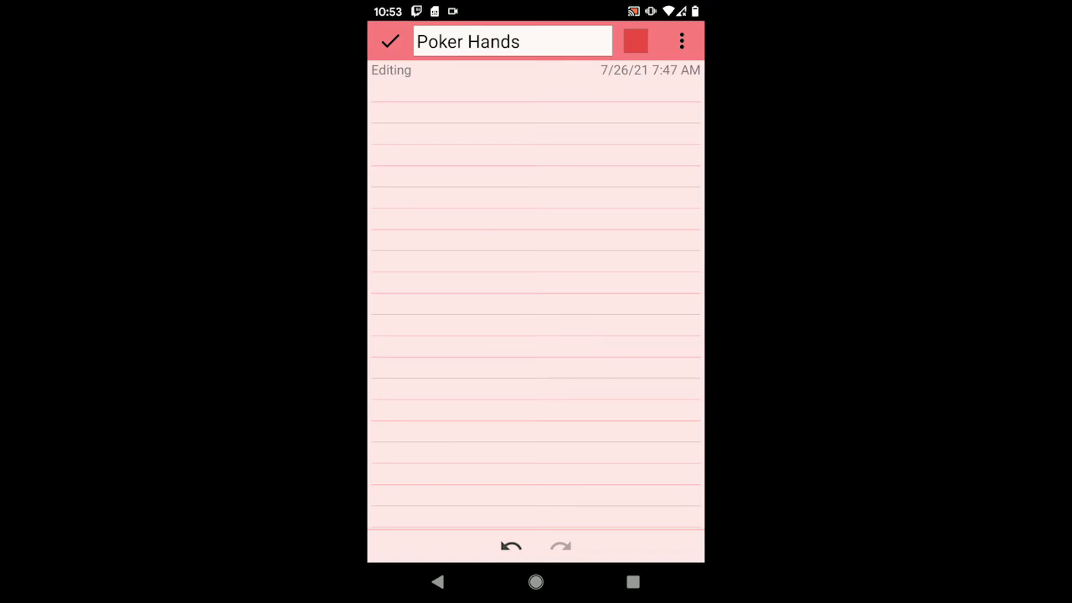
Step: Place the caret in the Poker Hands note body so PokerKeyboard comes up
click(371, 93)
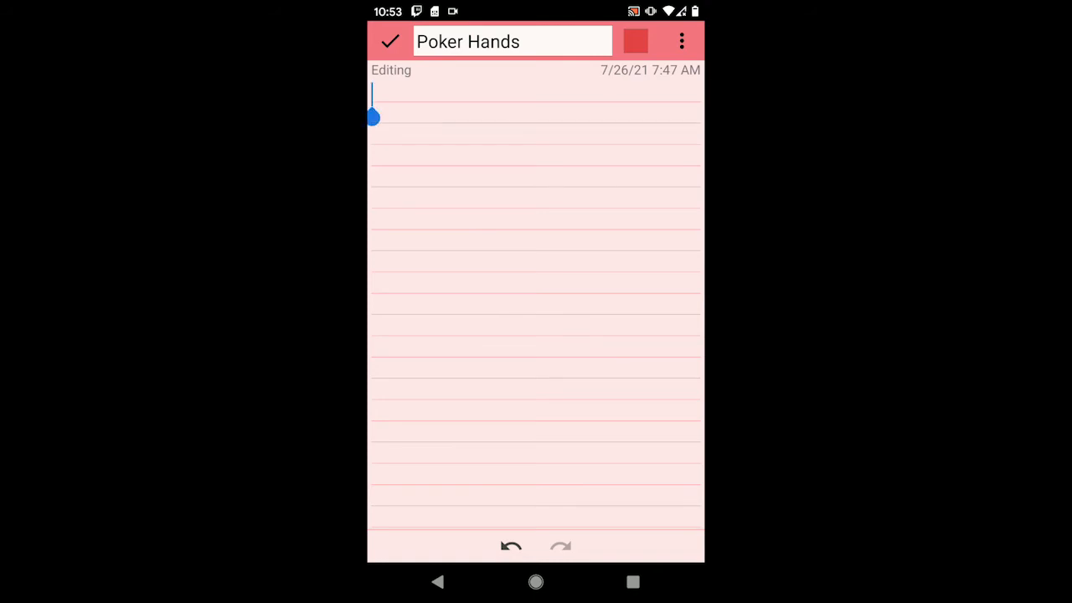
click(536, 100)
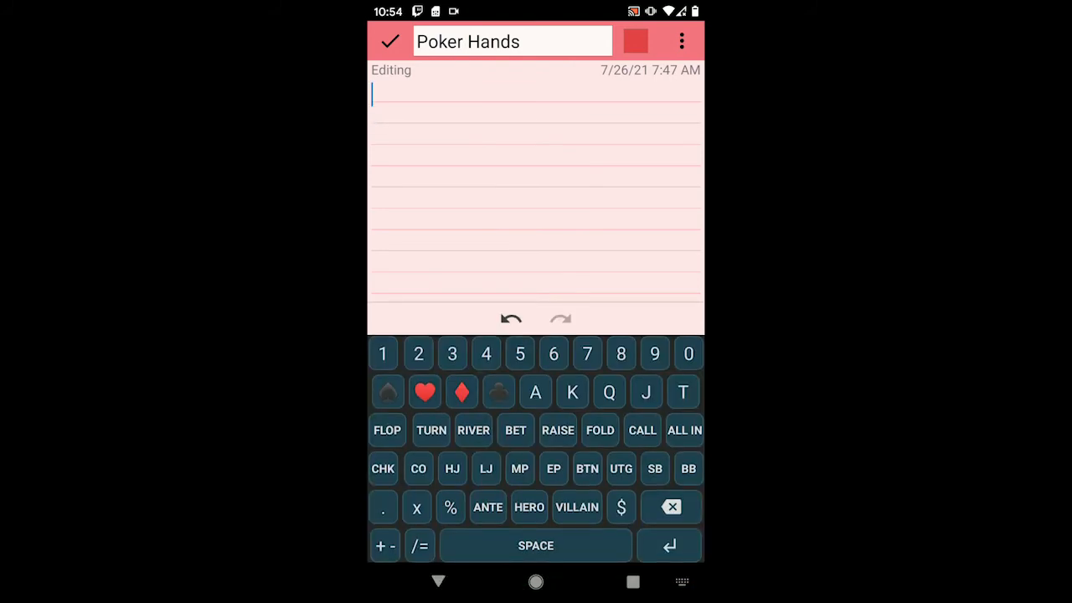
Step: Enter HERO A♣A♠ Bet 10, then VILLAIN Call BB, starting the Flop line
click(530, 506)
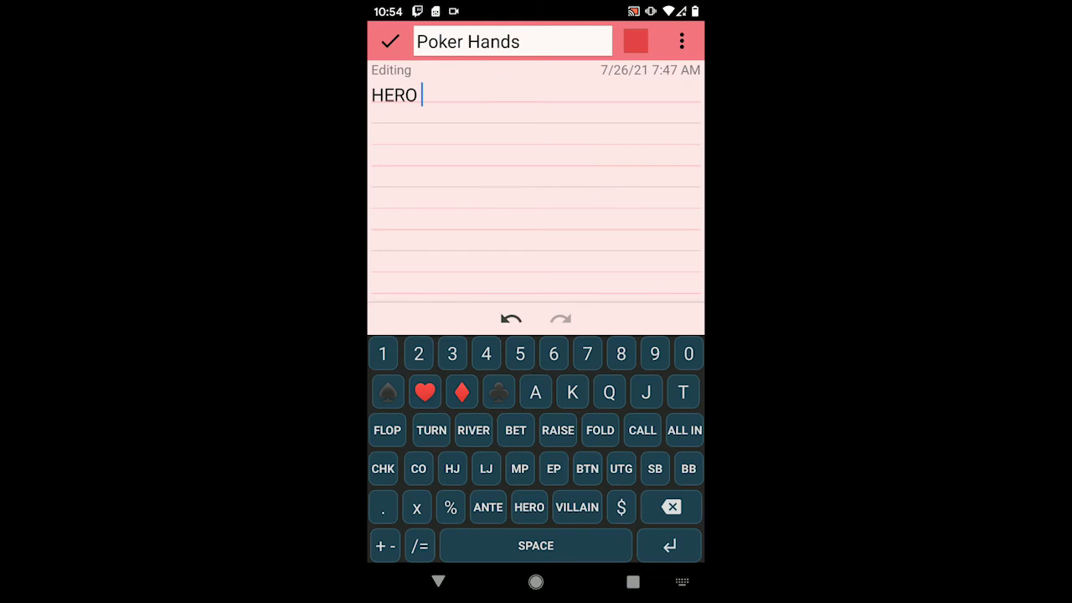
click(499, 392)
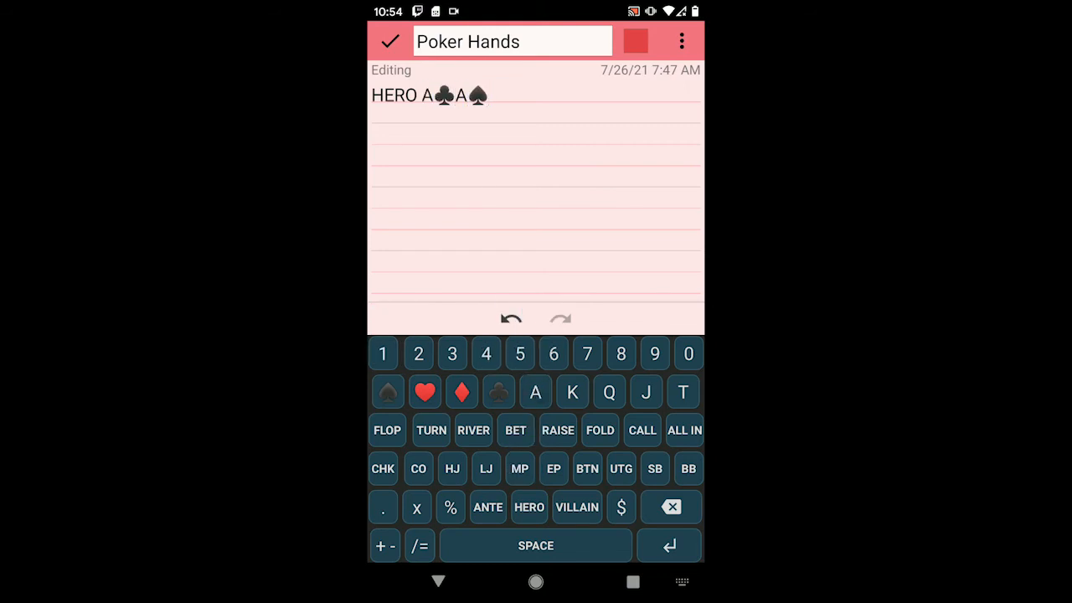
click(516, 428)
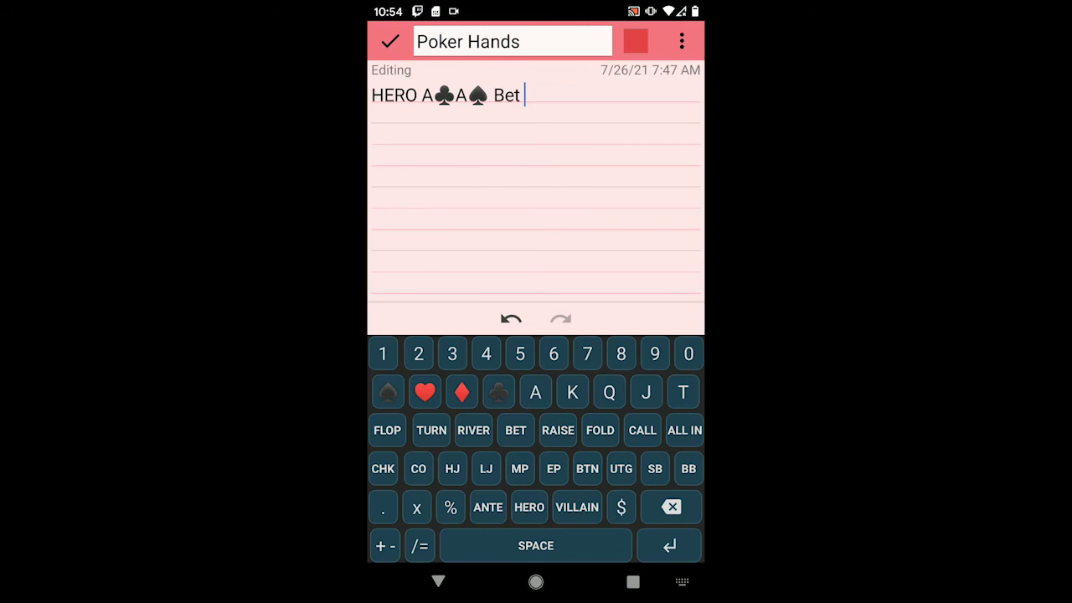
click(576, 506)
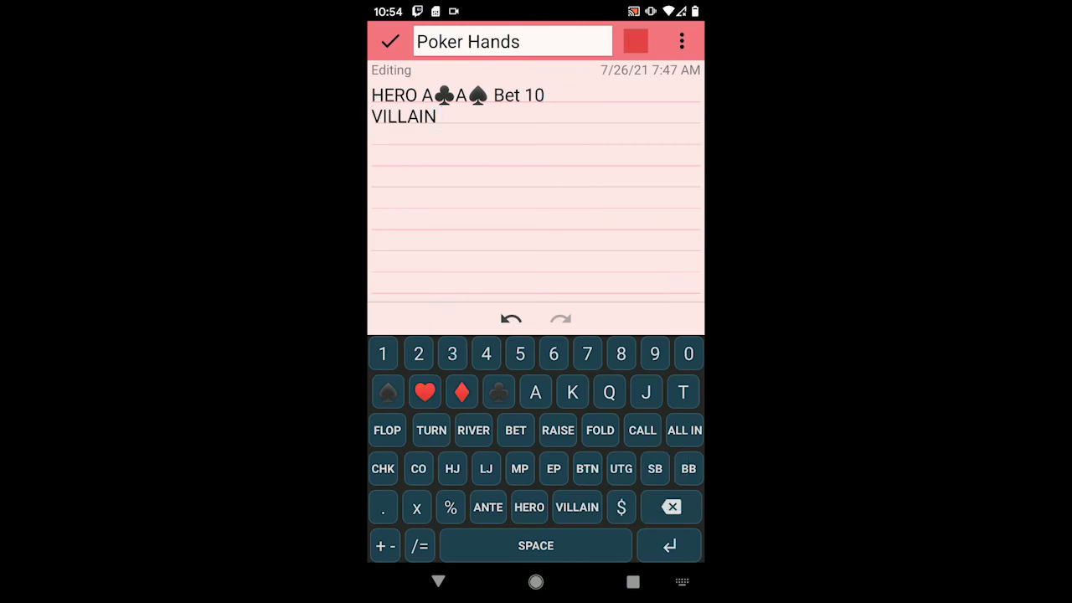
click(643, 429)
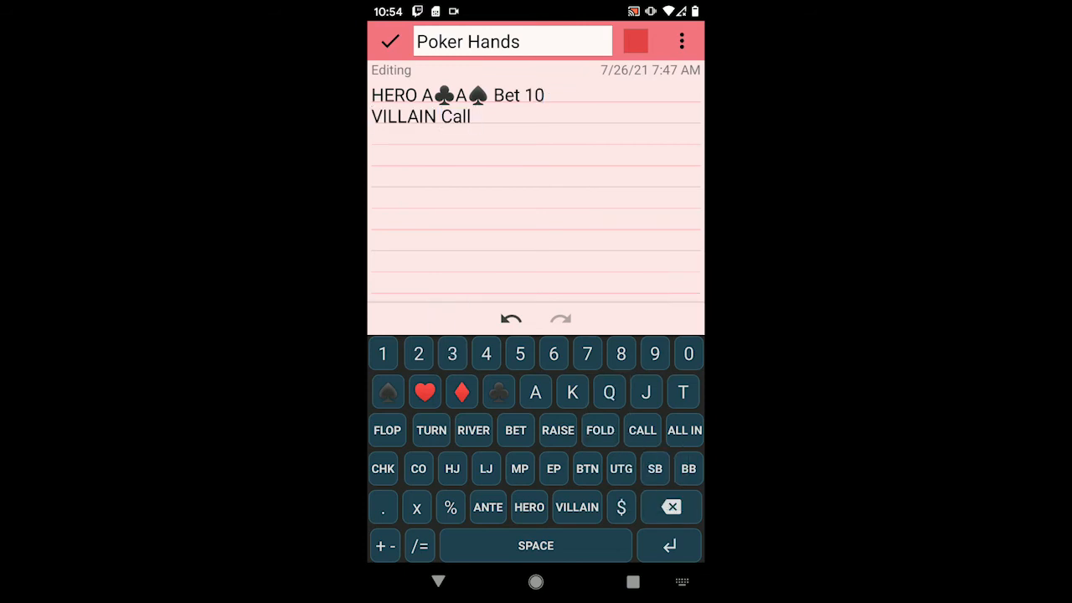
click(687, 469)
text(Flop K)
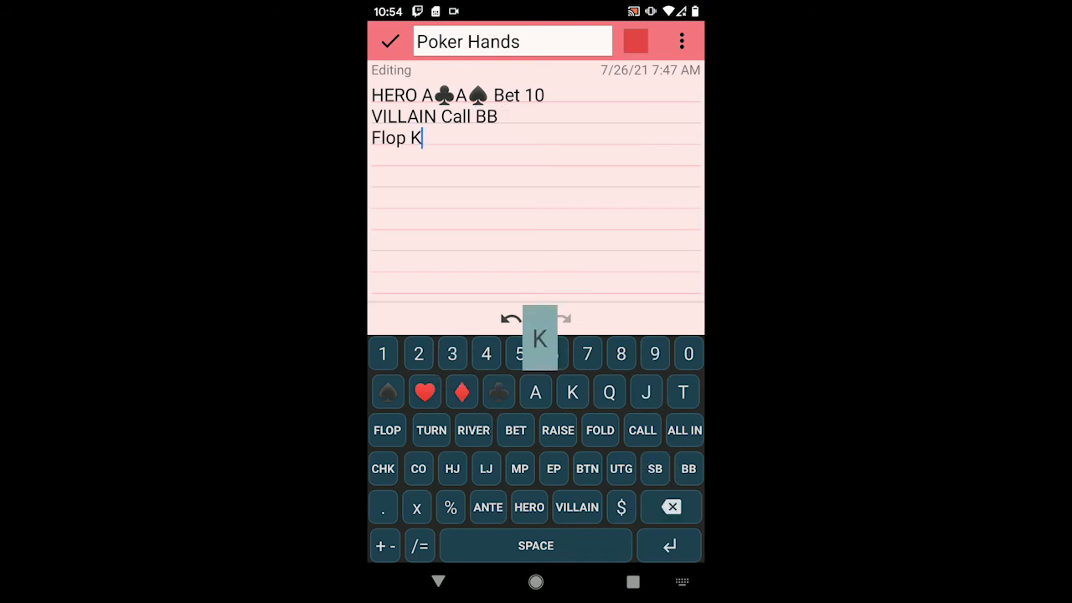
Step: Complete the flop as K♣Q♦J♥ with the queen and jack of hearts
click(463, 392)
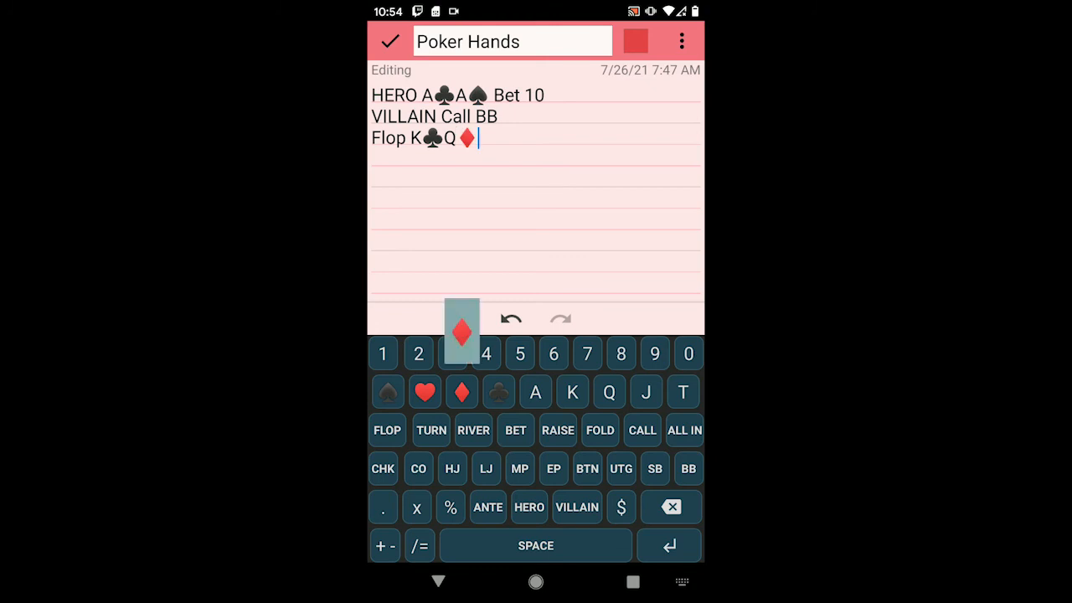
click(647, 392)
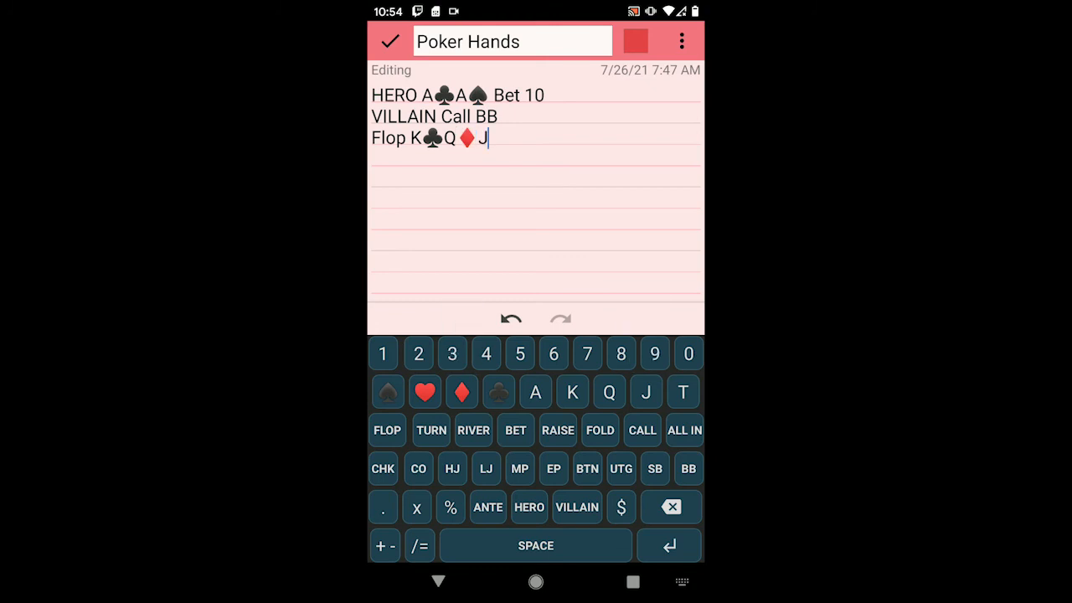
click(426, 392)
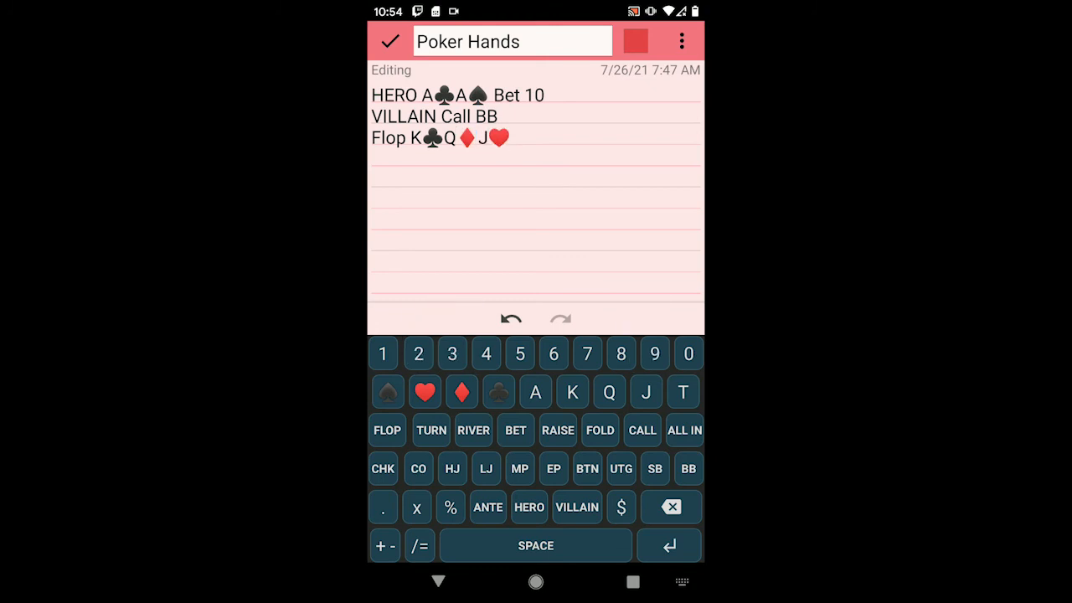